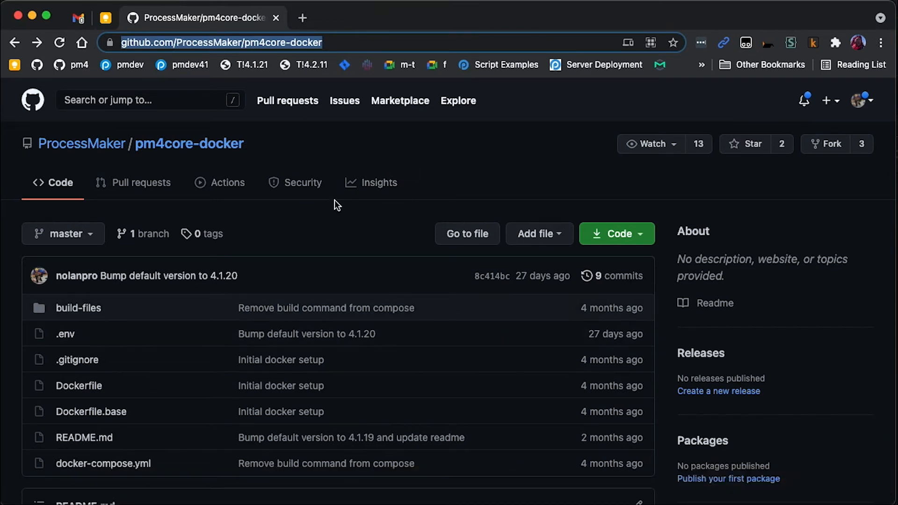
# Download the pm4core-docker repository as a ZIP and bring up Terminal via Spotlight
pyautogui.scroll(-3)
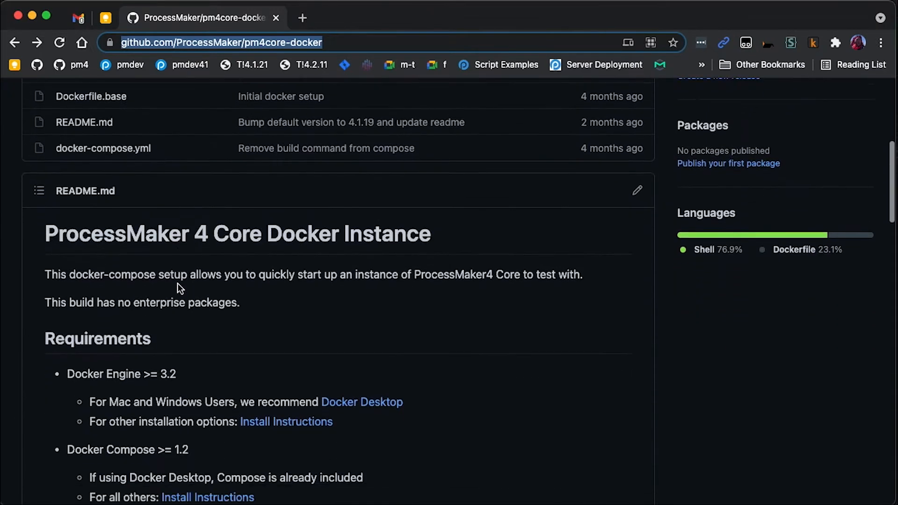
pyautogui.scroll(-3)
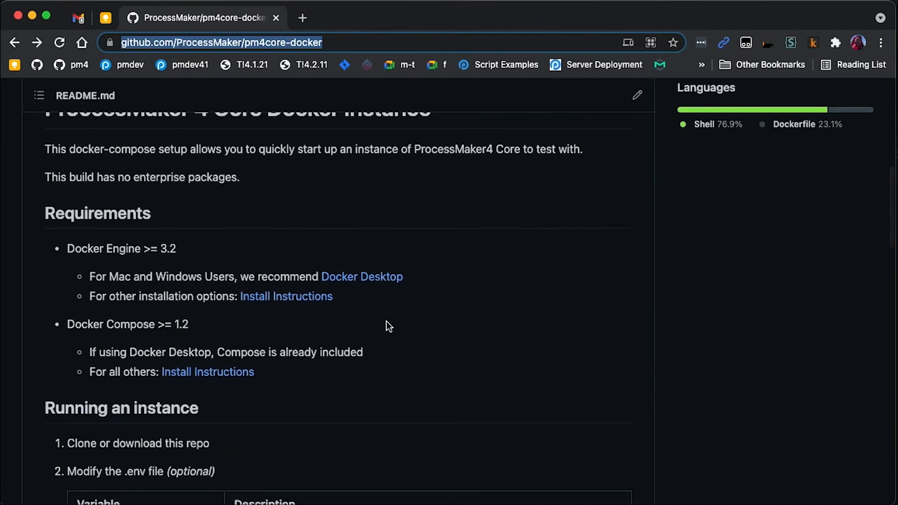
pyautogui.moveTo(355, 280)
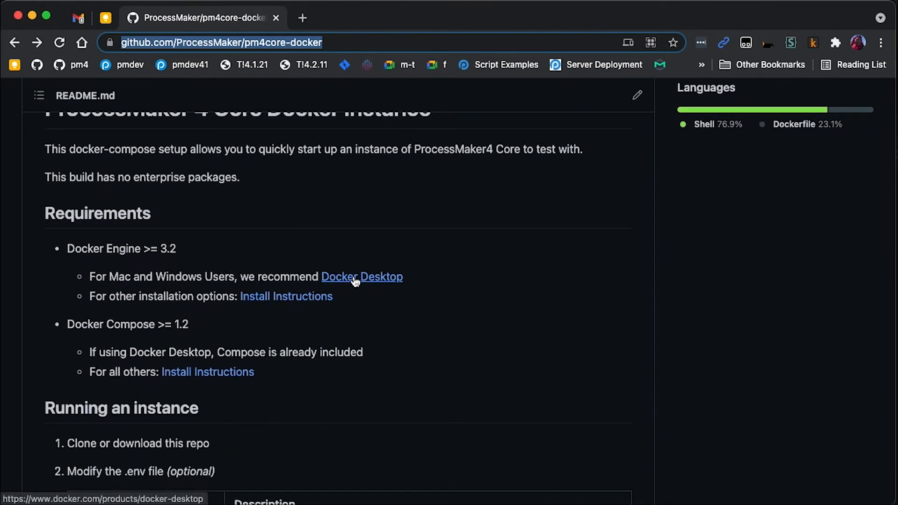
pyautogui.moveTo(316, 293)
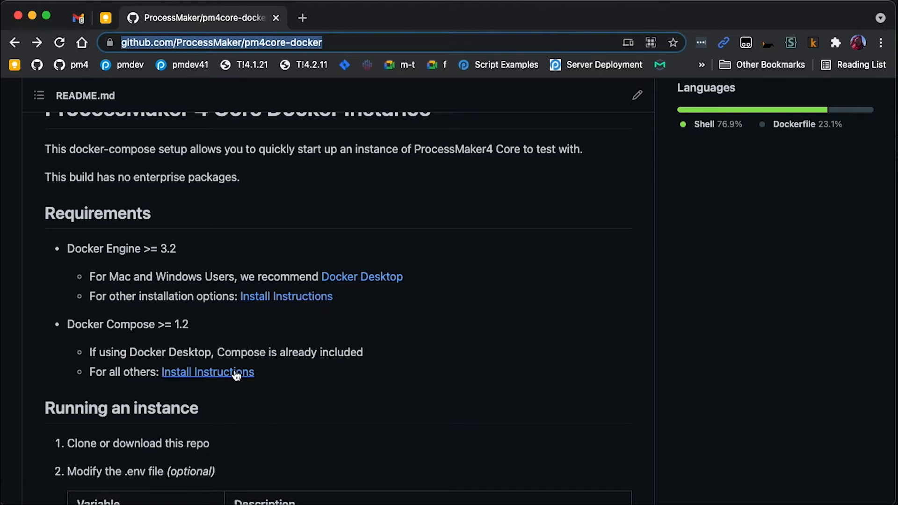
pyautogui.moveTo(415, 370)
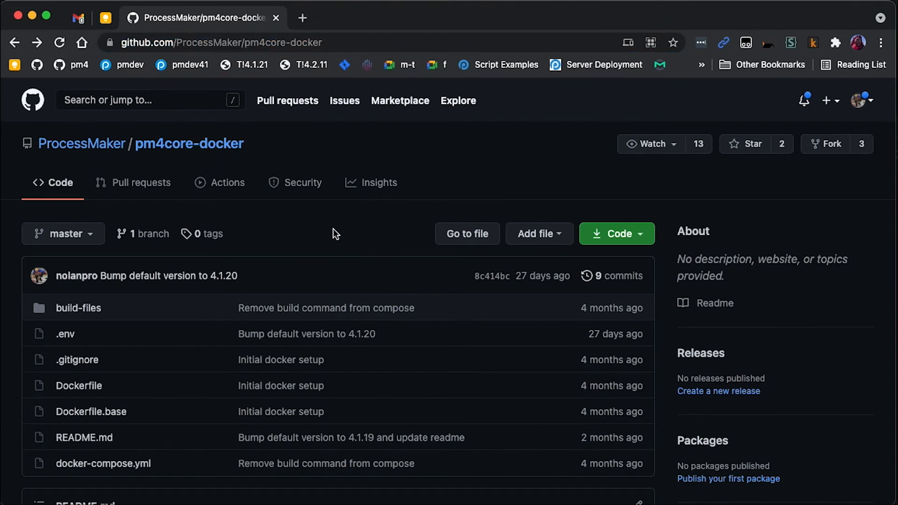
pyautogui.write('terminal')
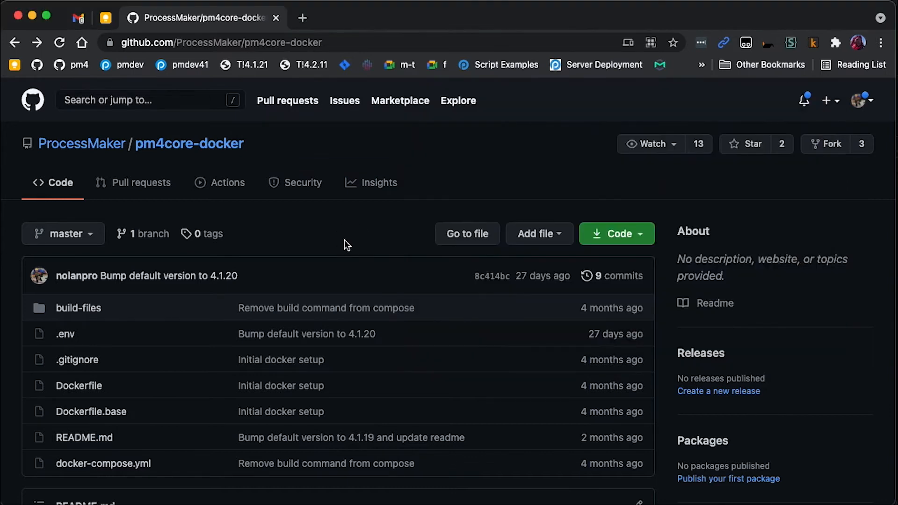
pyautogui.click(617, 234)
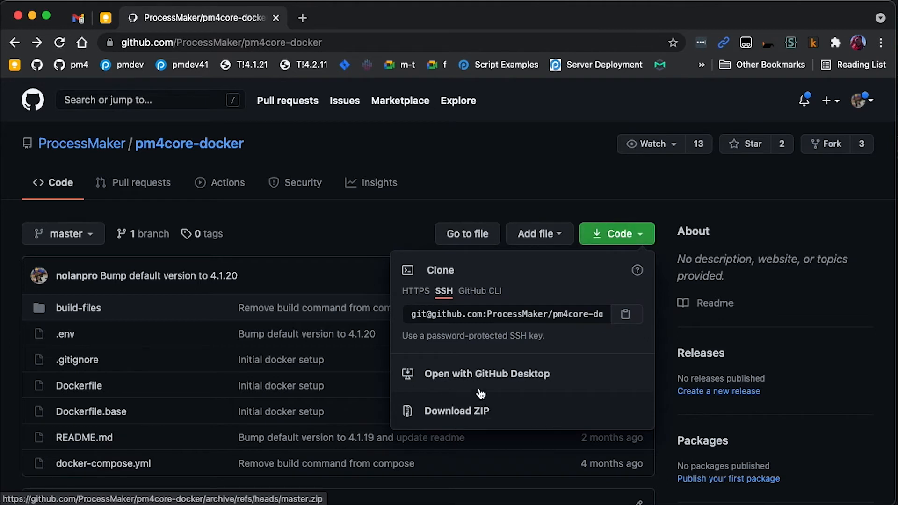
pyautogui.click(456, 410)
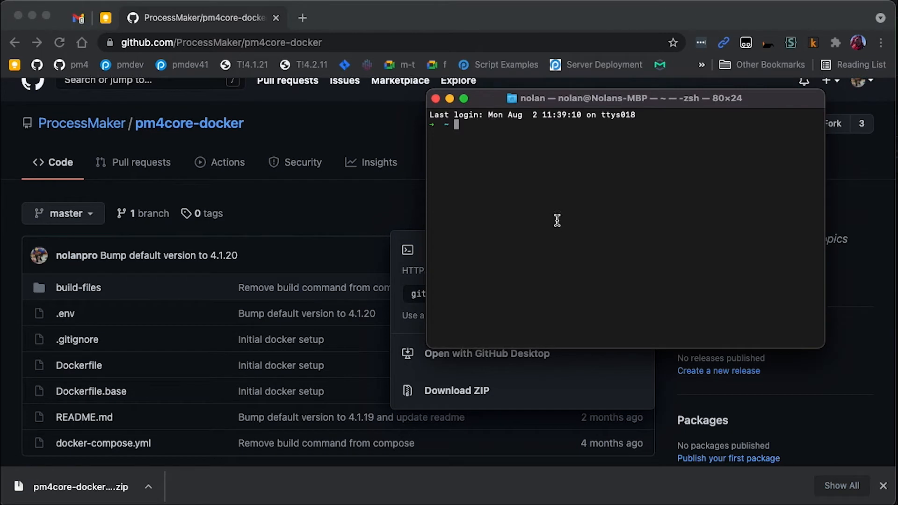
# In Downloads, unzip pm4core-docker-master.zip and cd into the pm4core-docker-master folder
pyautogui.write('cd Dw')
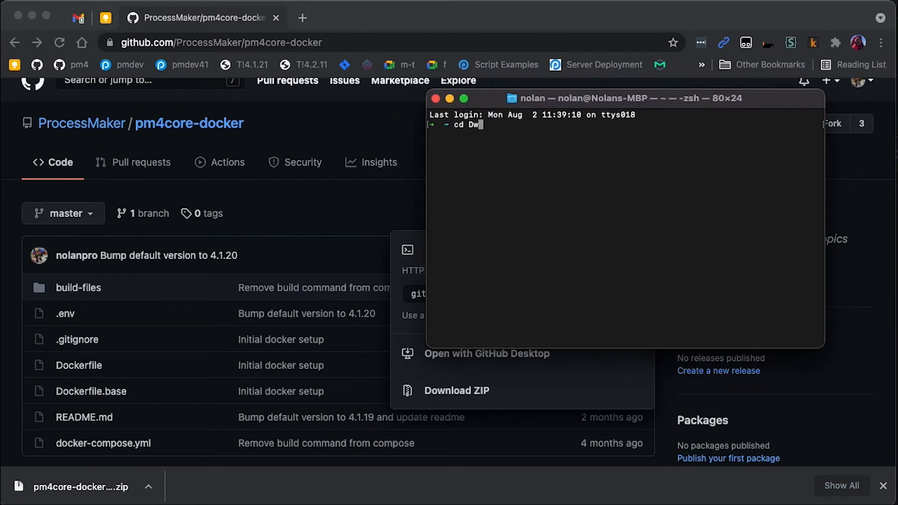
pyautogui.press('Enter')
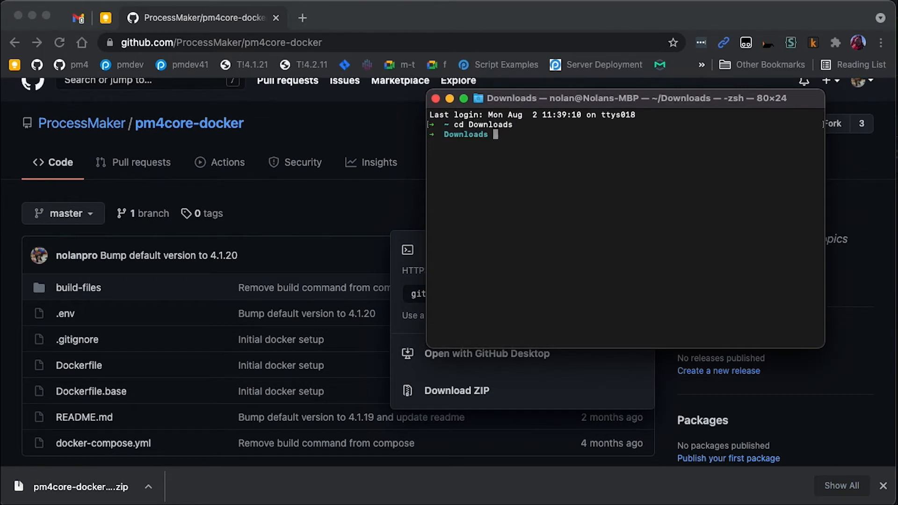
pyautogui.write('unzip')
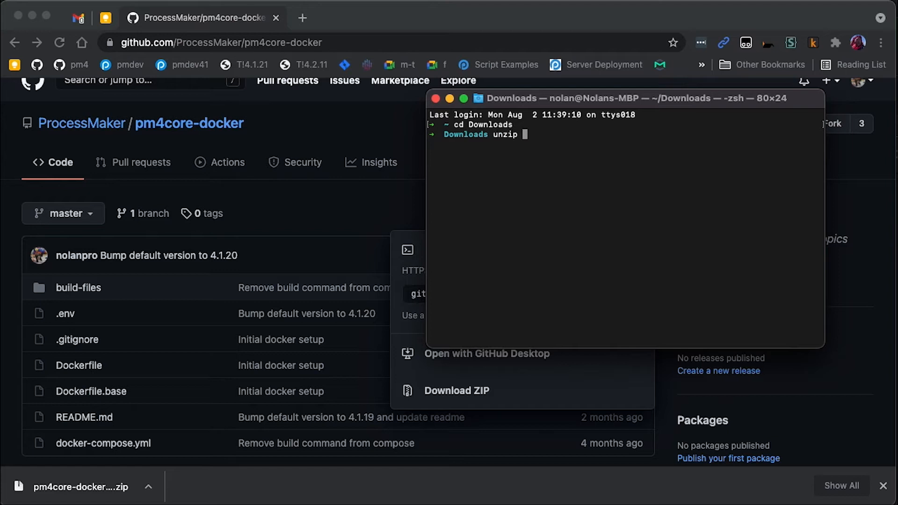
pyautogui.write('pm4core-docker-master.zip')
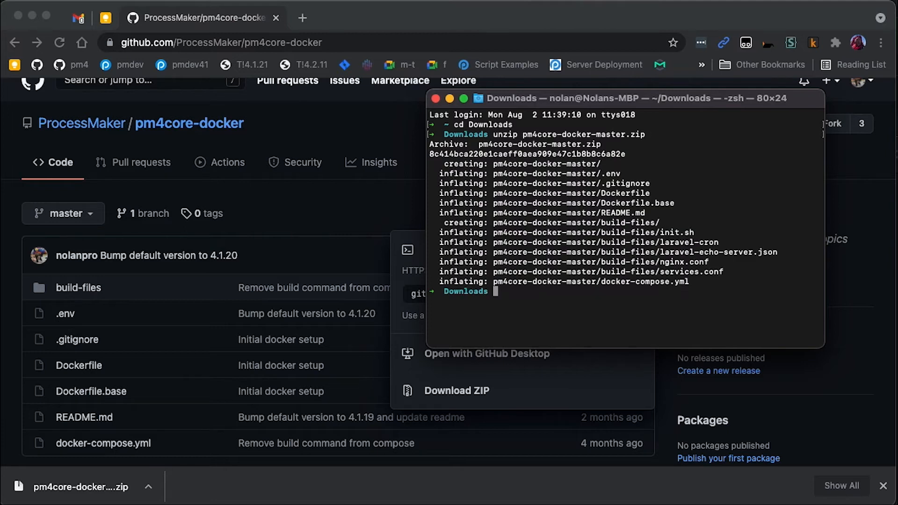
pyautogui.write('cd pm4core-')
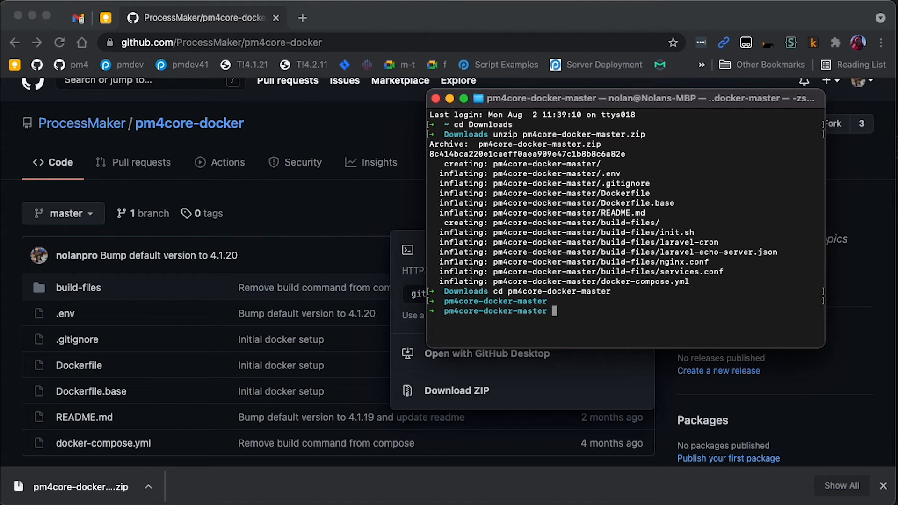
# Run docker-compose up and highlight the startup output showing the echo server ready
pyautogui.write('docker-compose up')
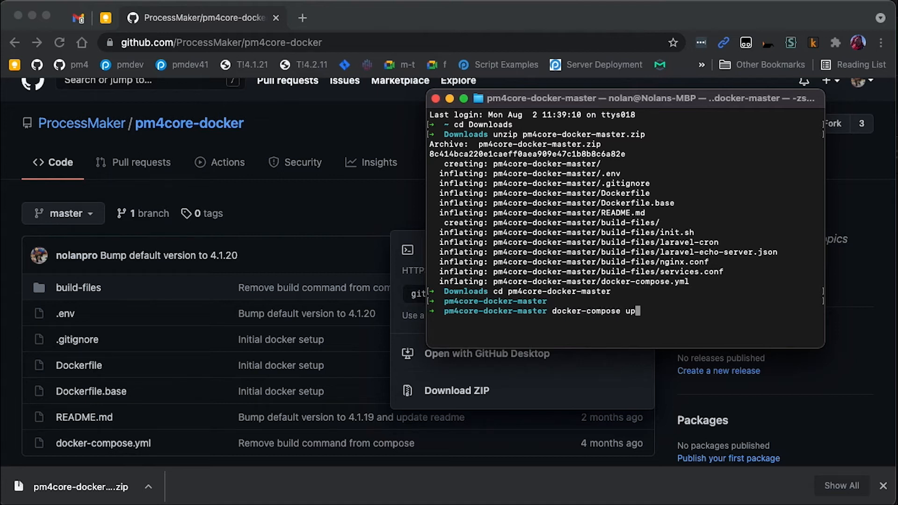
pyautogui.press('Return')
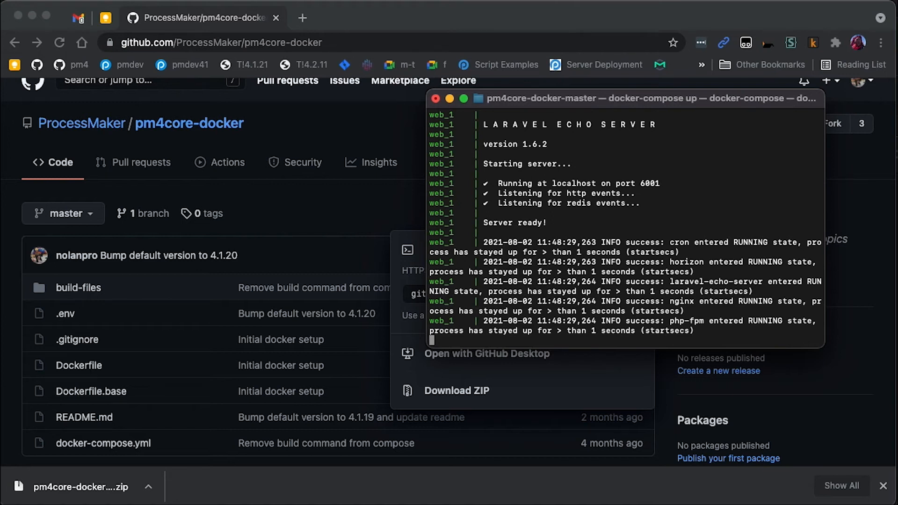
pyautogui.moveTo(460, 126)
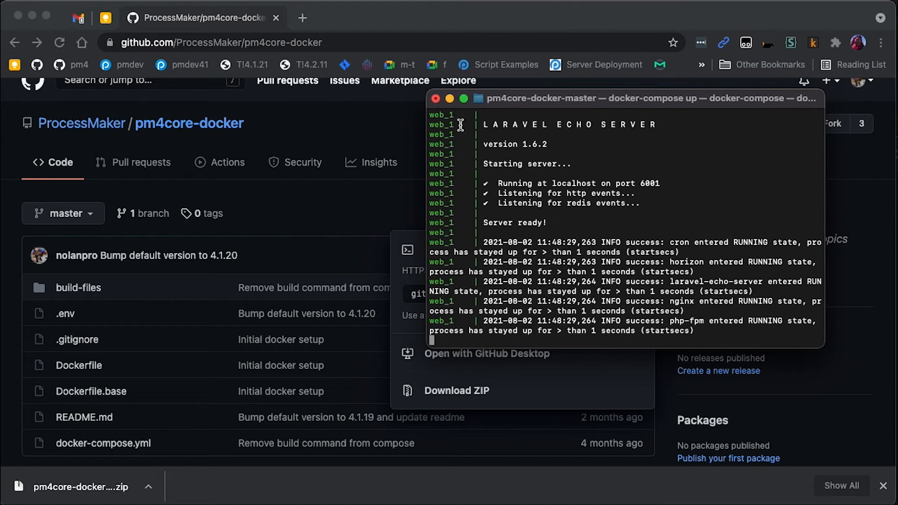
pyautogui.moveTo(458, 125); pyautogui.dragTo(596, 338)
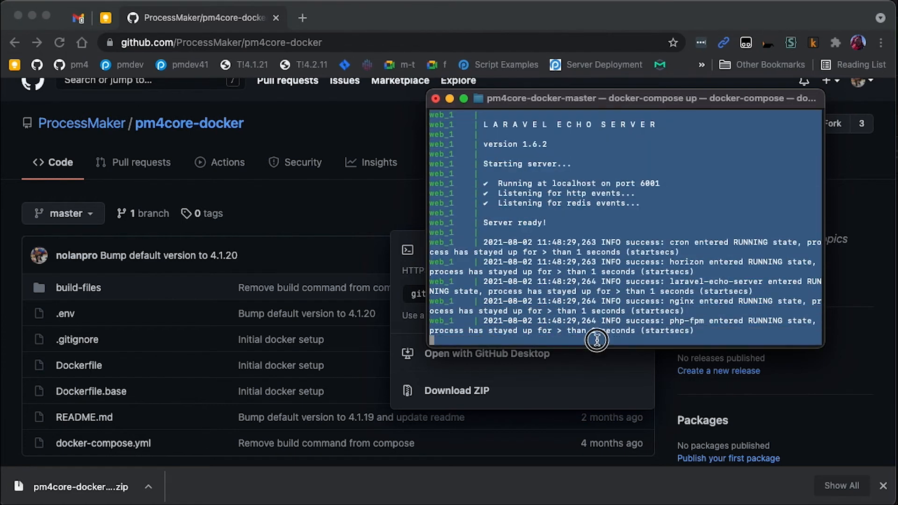
pyautogui.moveTo(587, 301)
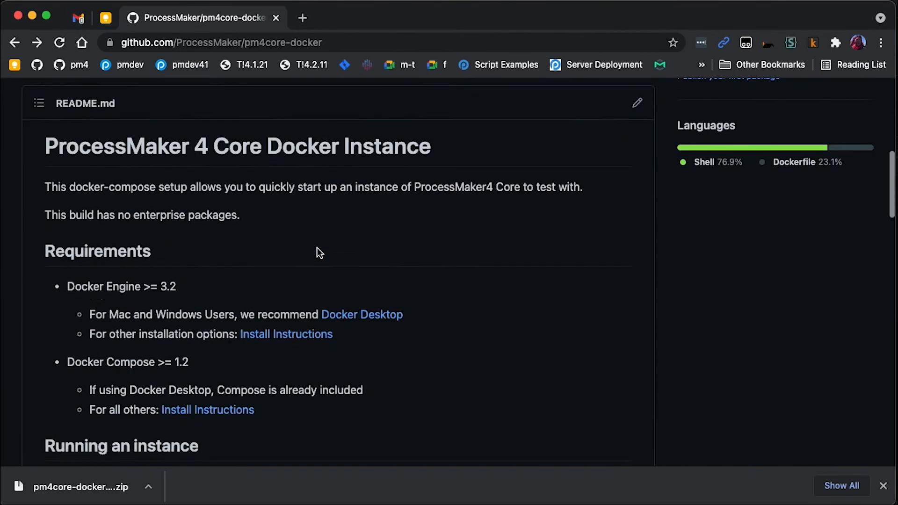
# Follow the README's localhost:8080 link to the login page and check the admin credentials
pyautogui.scroll(-3)
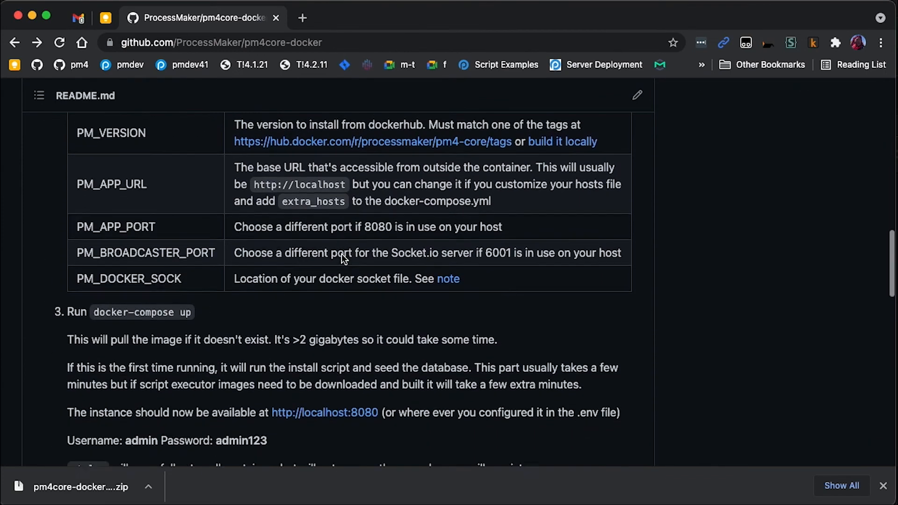
pyautogui.scroll(-3)
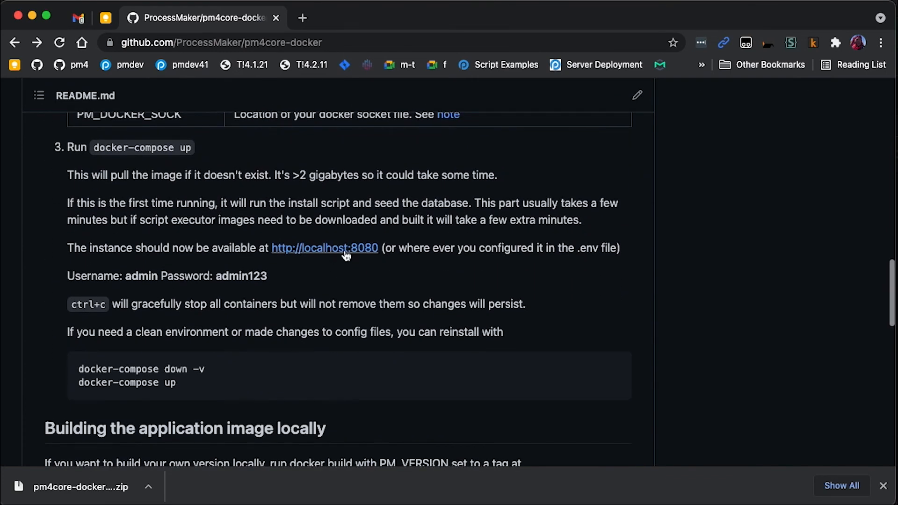
pyautogui.scroll(-3)
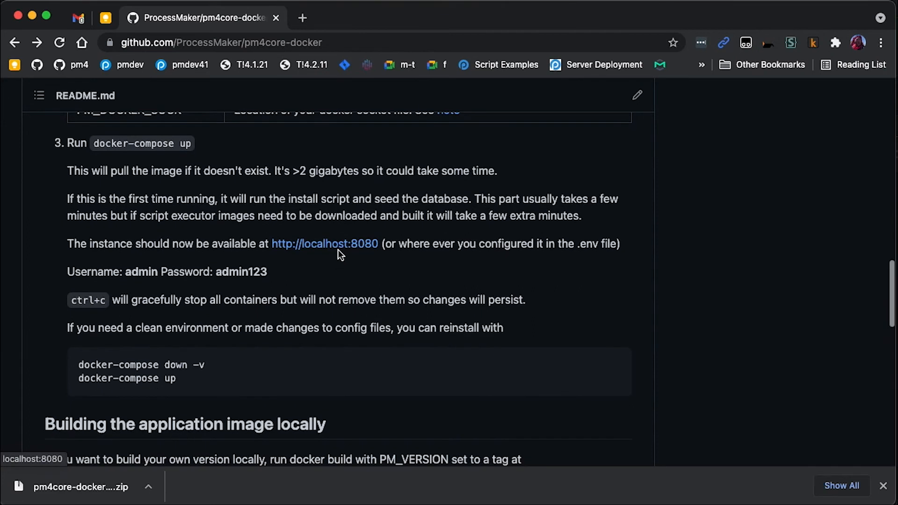
pyautogui.click(337, 244)
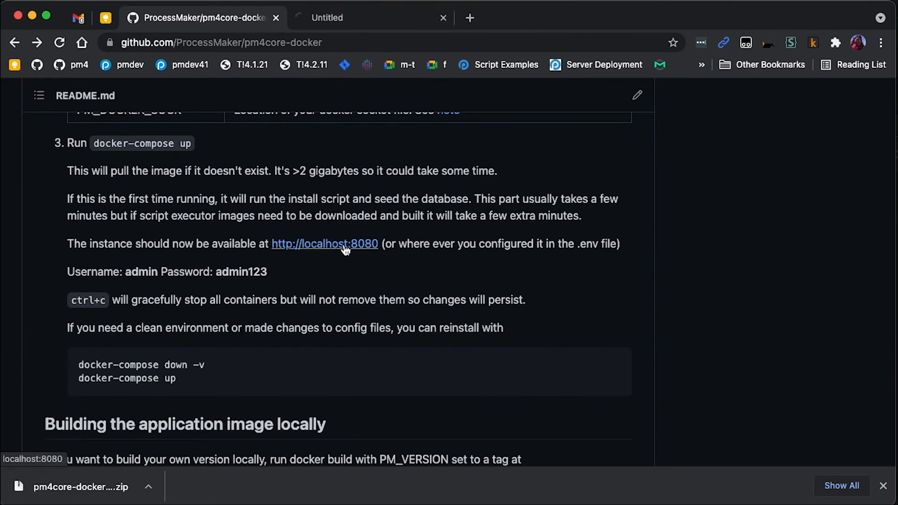
pyautogui.click(323, 243)
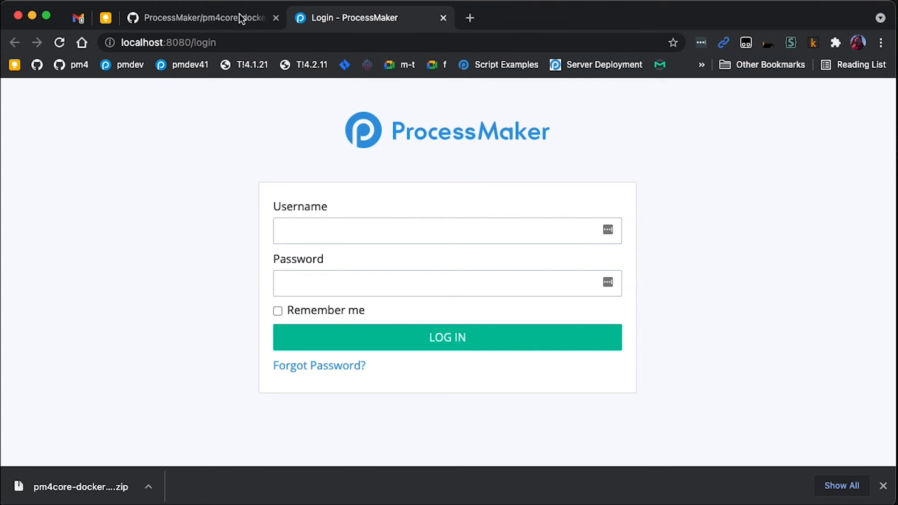
pyautogui.click(205, 17)
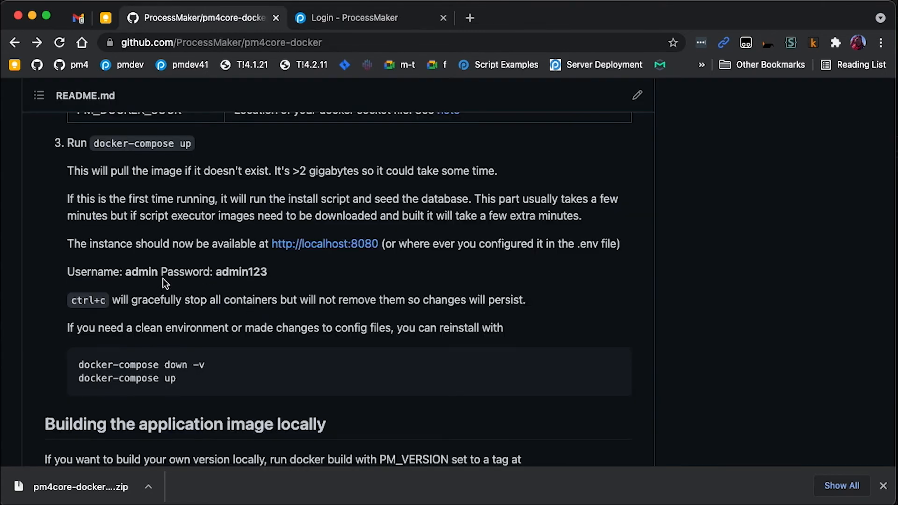
pyautogui.moveTo(282, 35)
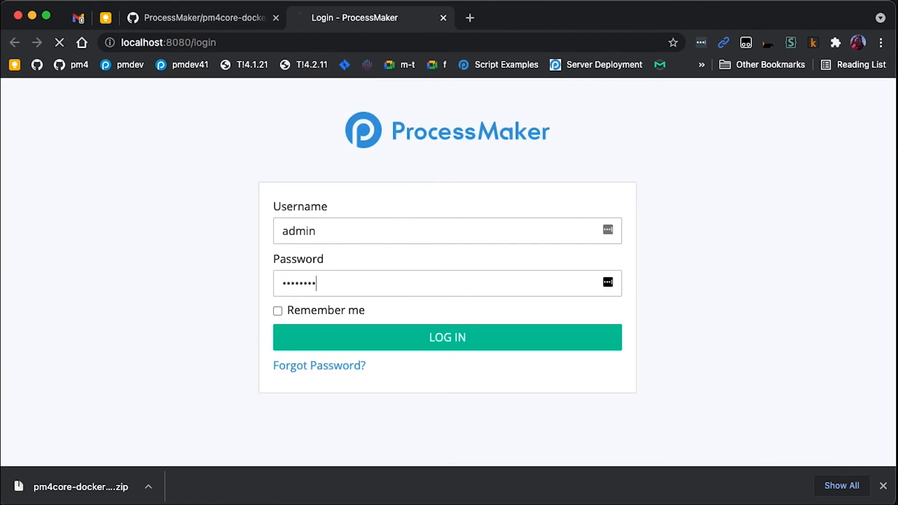
# Log in as admin and view the About page showing ProcessMaker 4 v4.1.20
pyautogui.click(447, 337)
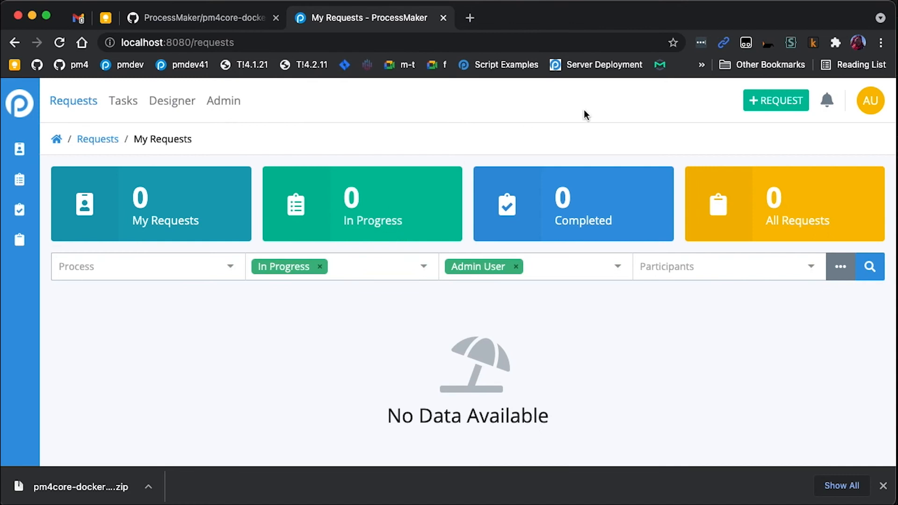
pyautogui.moveTo(870, 101)
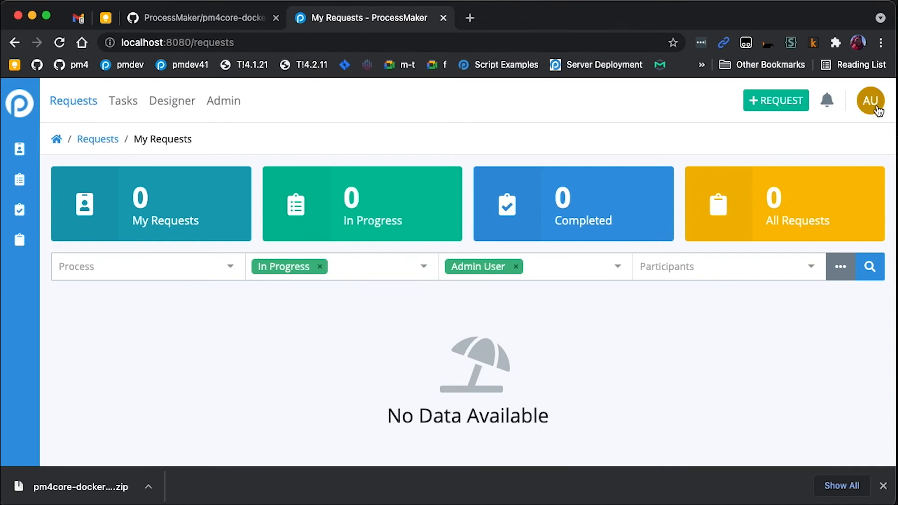
pyautogui.click(811, 234)
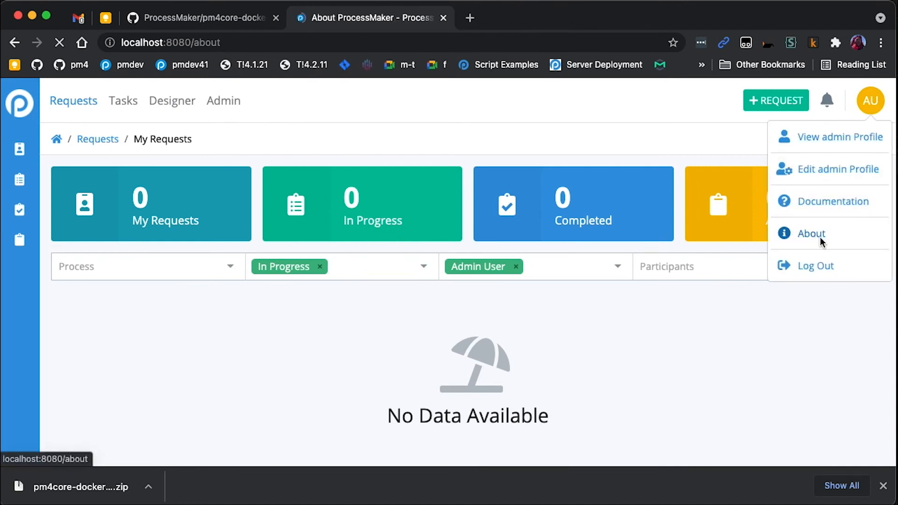
pyautogui.click(811, 234)
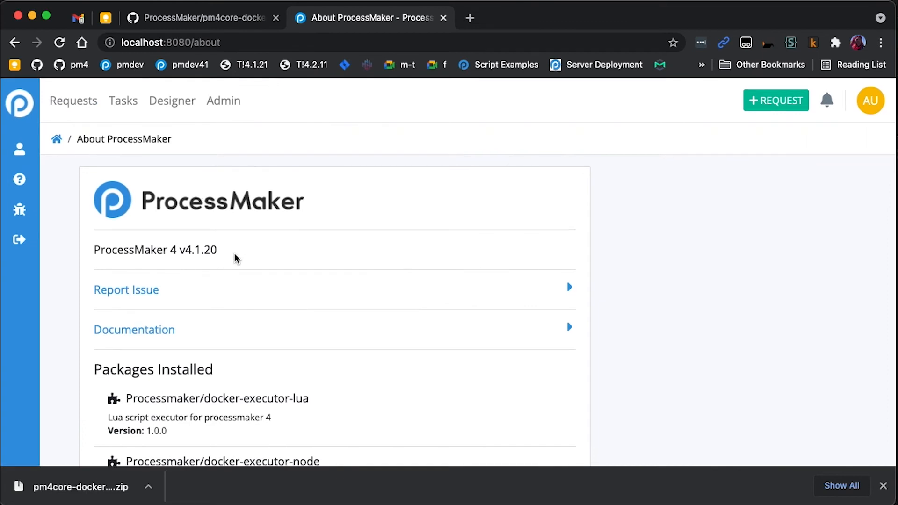
pyautogui.doubleClick(202, 251)
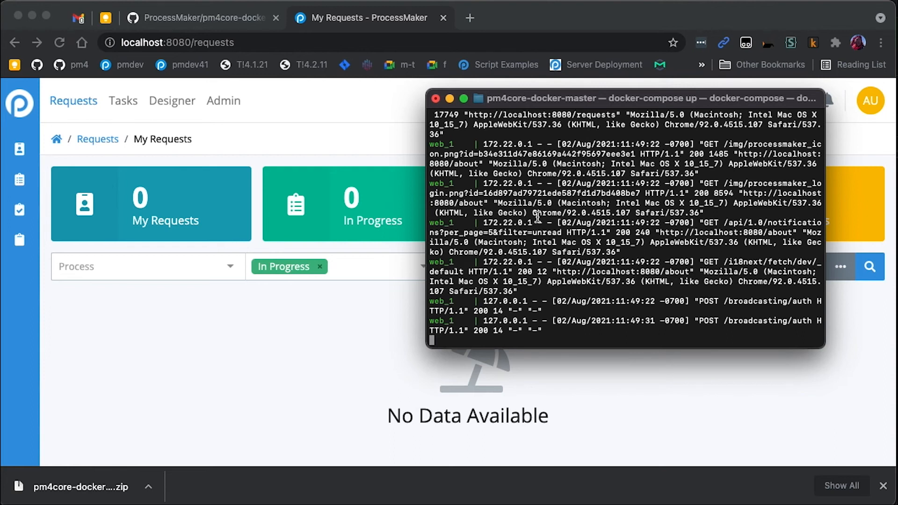
# Stop the running web, redis and mysql containers with Ctrl+C
pyautogui.press('ctrl+c')
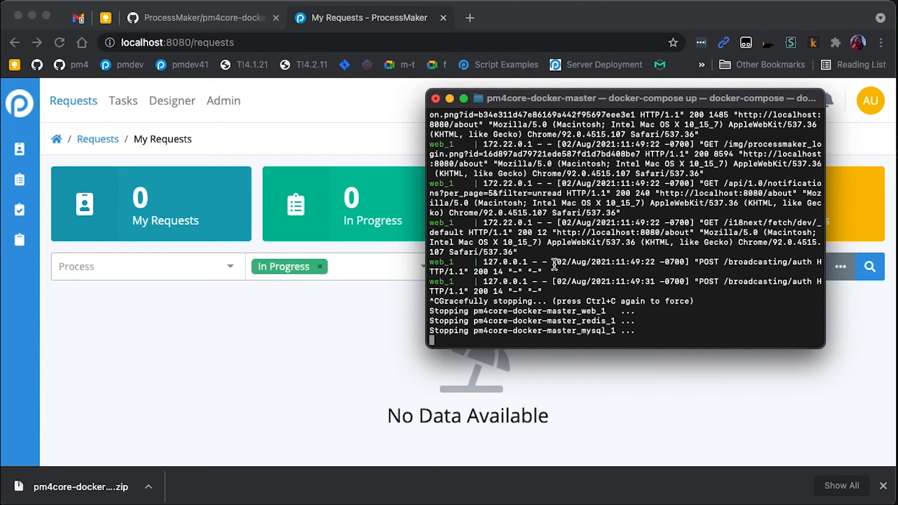
pyautogui.moveTo(557, 269)
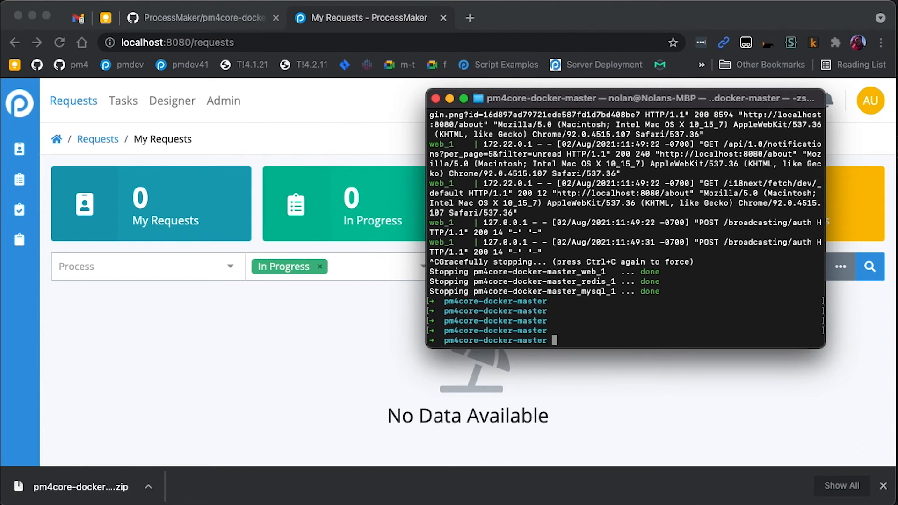
pyautogui.write('docker-compose up')
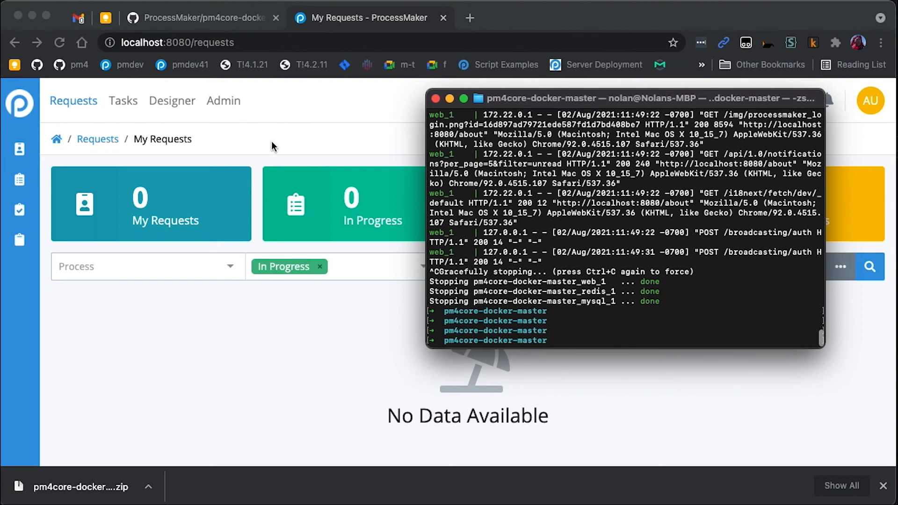
# Check the README's reinstall commands before running docker-compose down -v
pyautogui.click(205, 18)
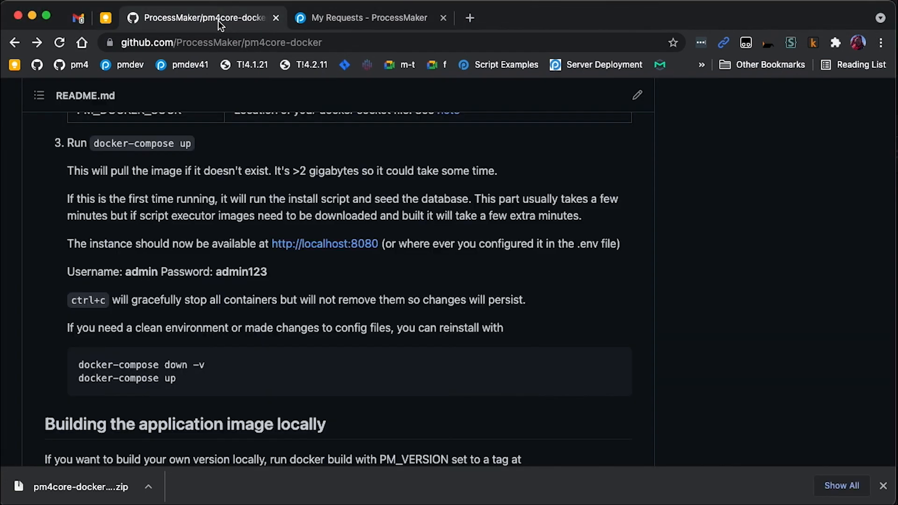
pyautogui.scroll(-3)
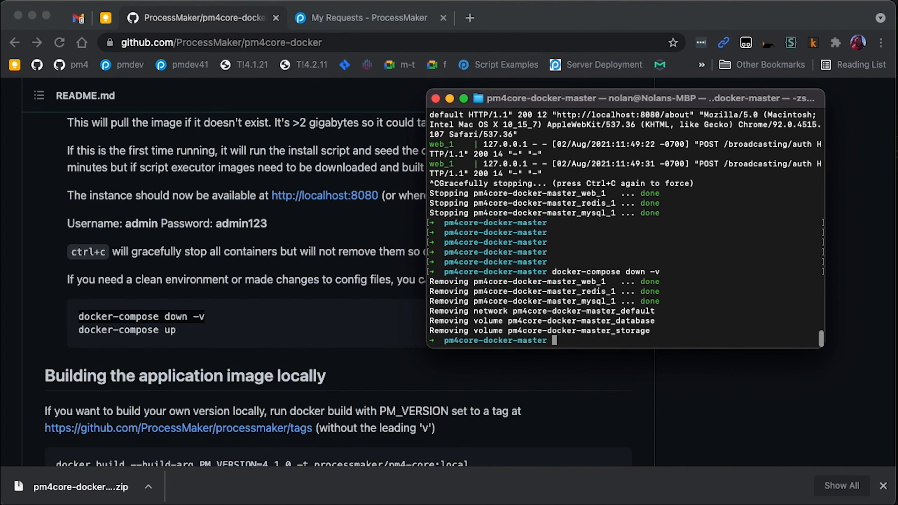
pyautogui.moveTo(751, 4)
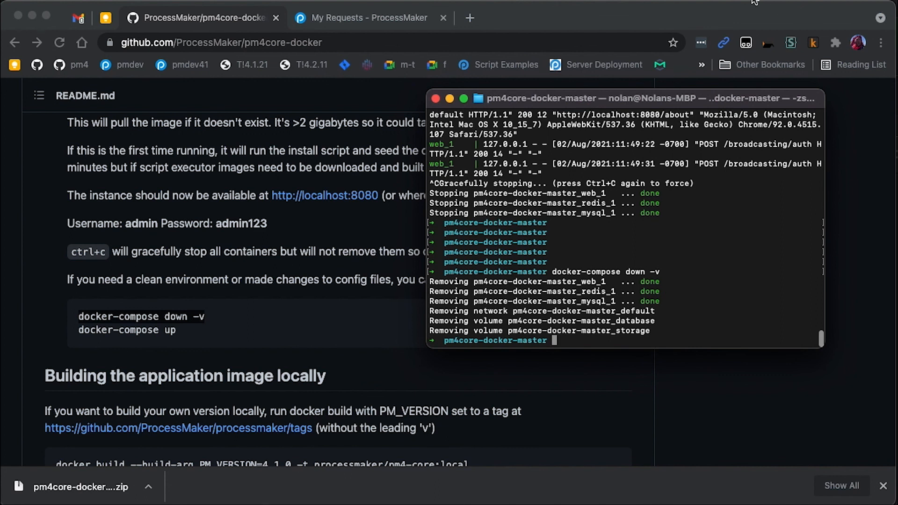